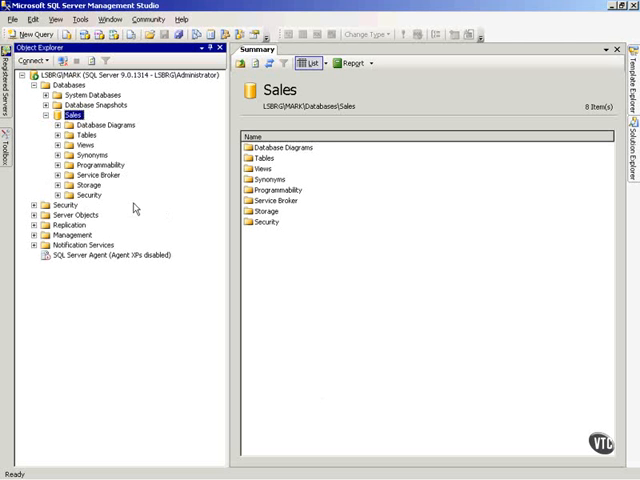
left_click(36, 204)
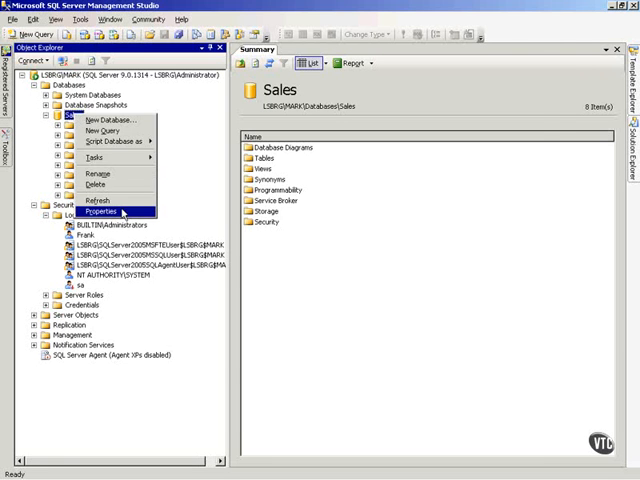
Show Frank's explicit permissions on the Sales database Permissions page and scroll the grid
left_click(100, 212)
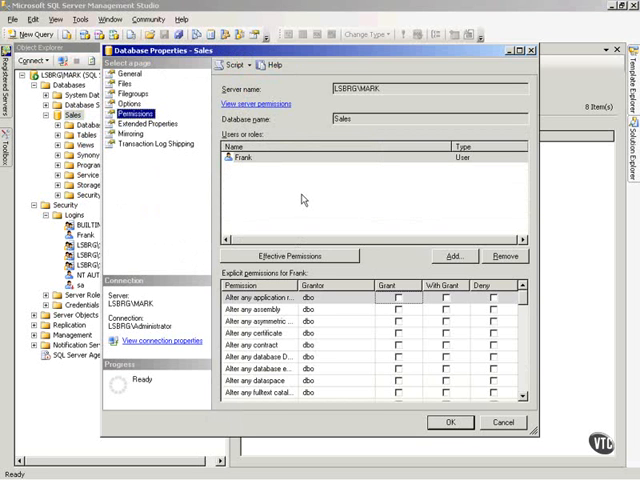
left_click(244, 156)
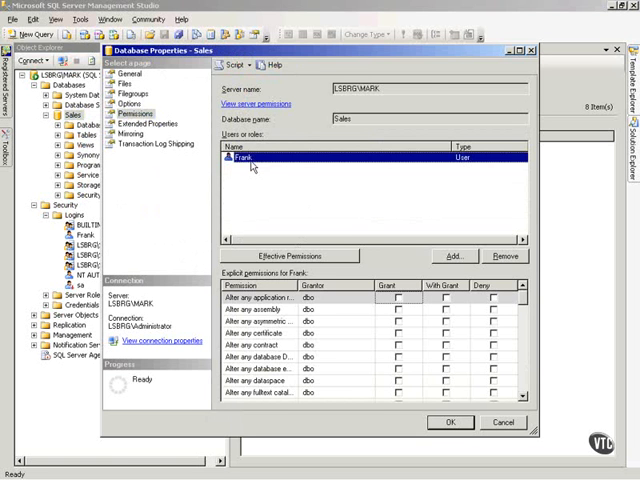
mouse_move(528, 300)
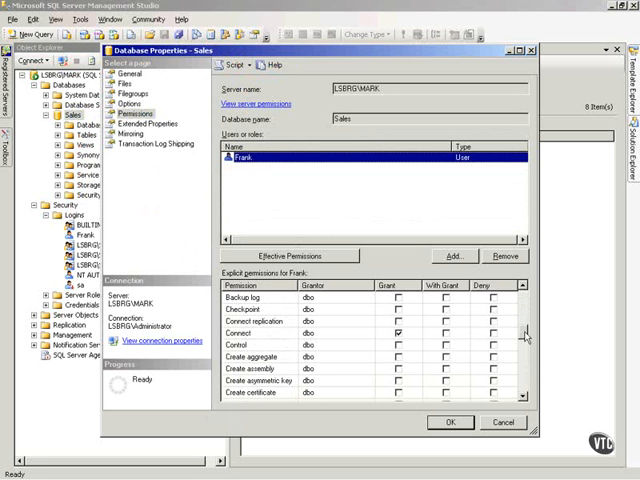
scroll("down", 3)
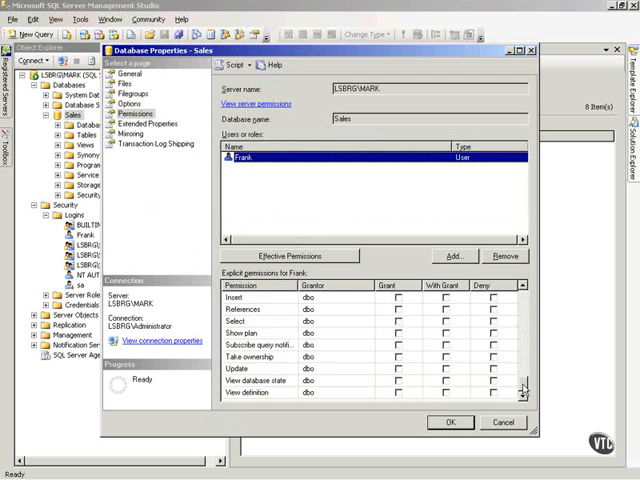
scroll("down", 3)
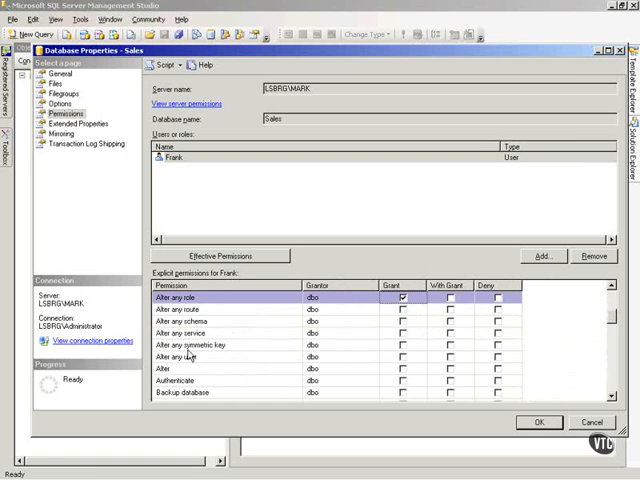
Grant Frank Alter, Create certificate, Insert and Select on Sales and confirm with OK
left_click(404, 368)
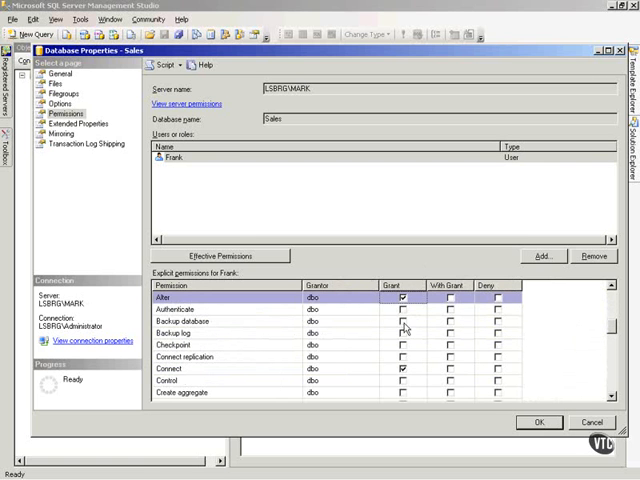
scroll("down", 3)
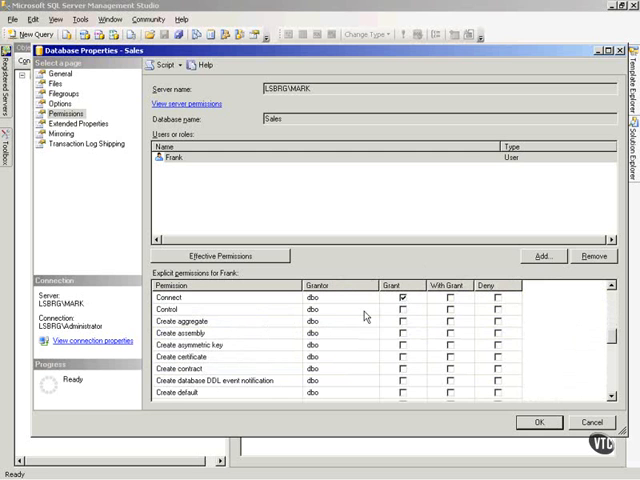
left_click(402, 356)
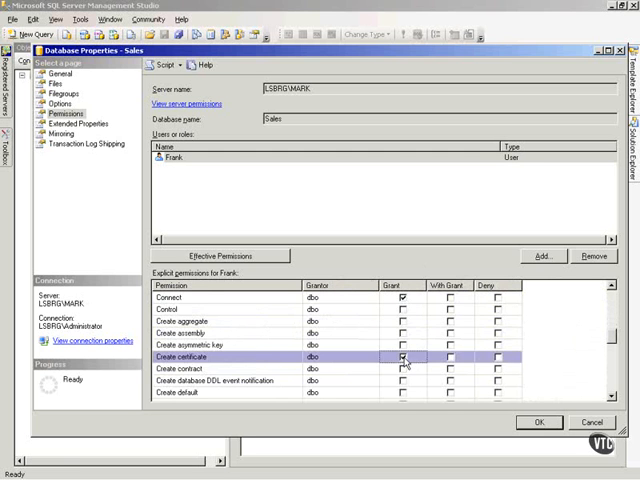
scroll("down", 3)
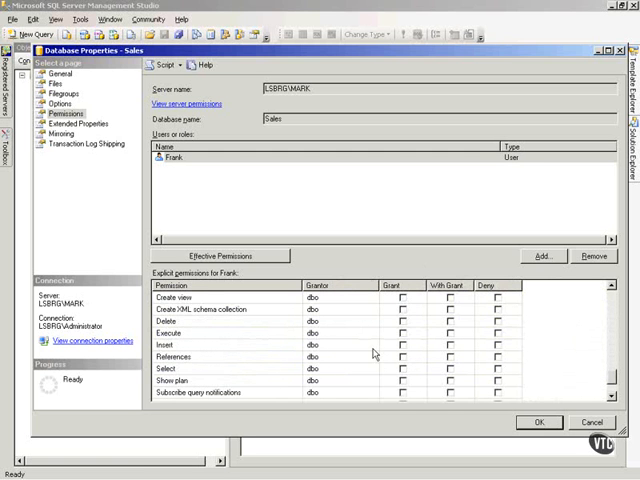
mouse_move(404, 342)
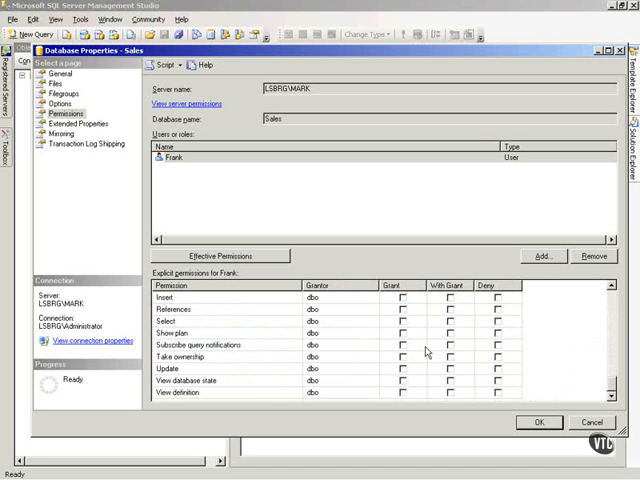
left_click(404, 298)
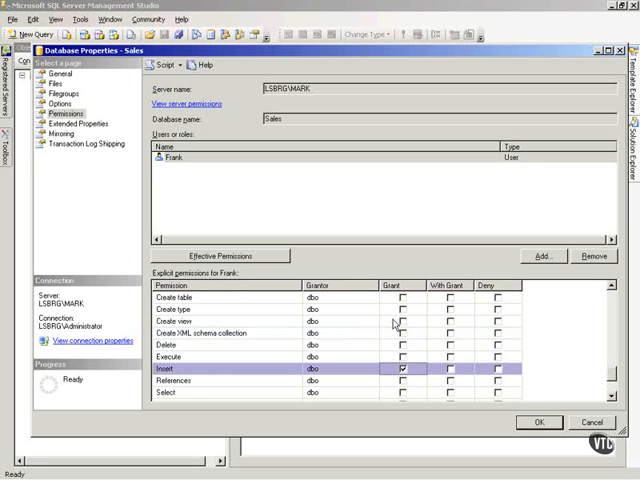
left_click(404, 392)
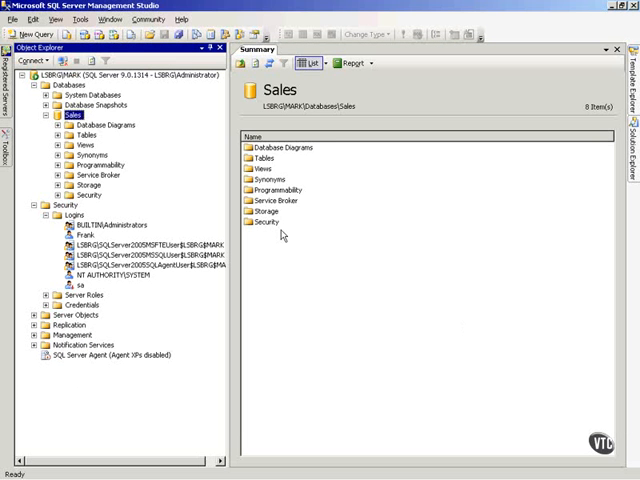
Bring up the Sales database's context menu to return to its Properties
right_click(48, 114)
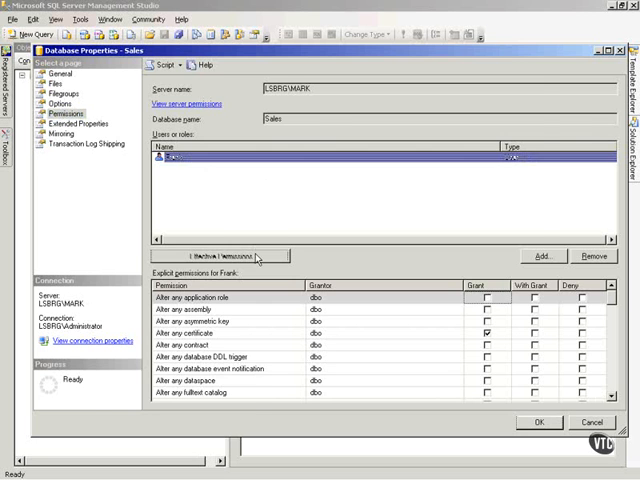
left_click(236, 256)
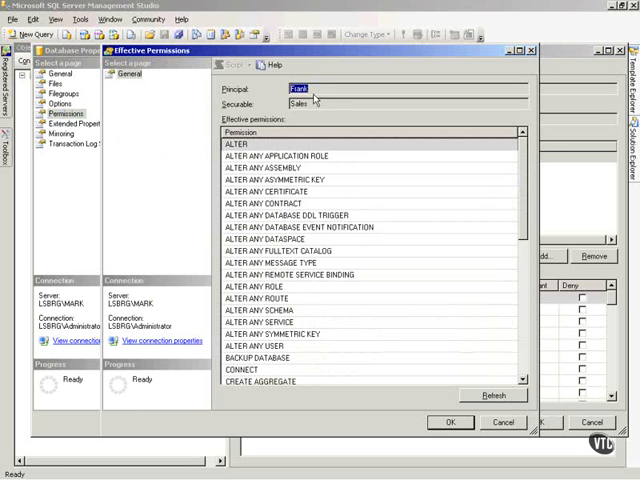
mouse_move(444, 264)
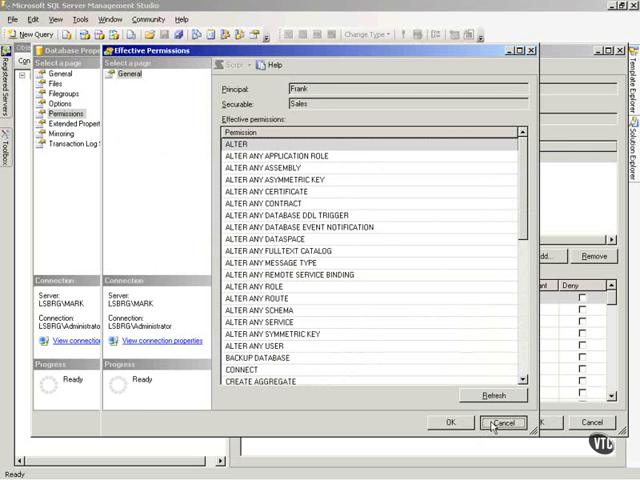
left_click(504, 422)
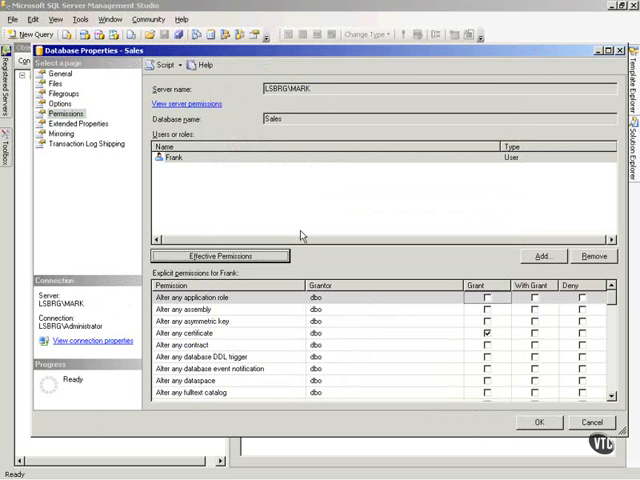
mouse_move(296, 216)
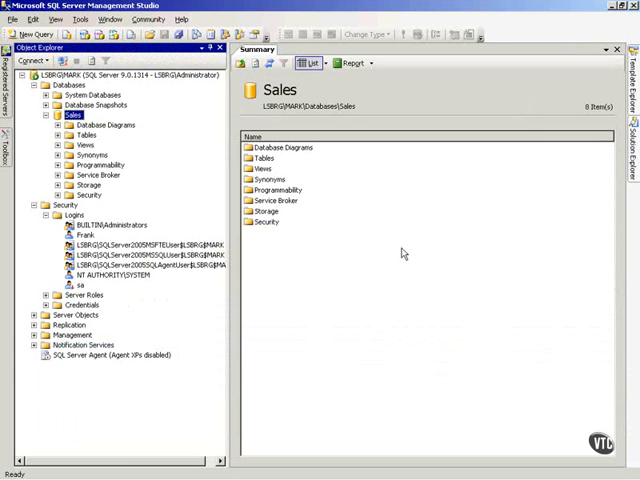
mouse_move(392, 252)
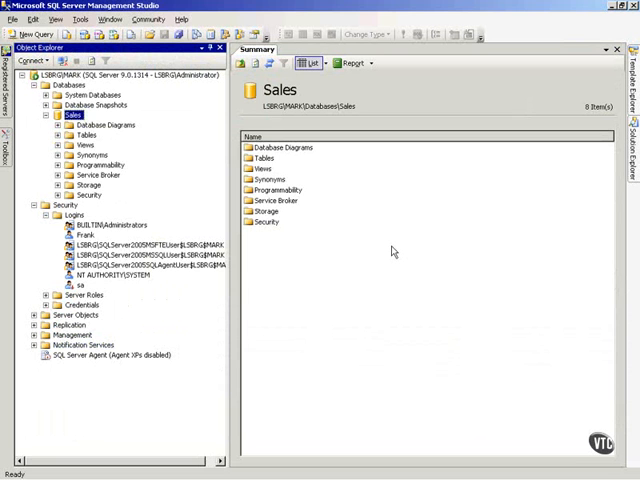